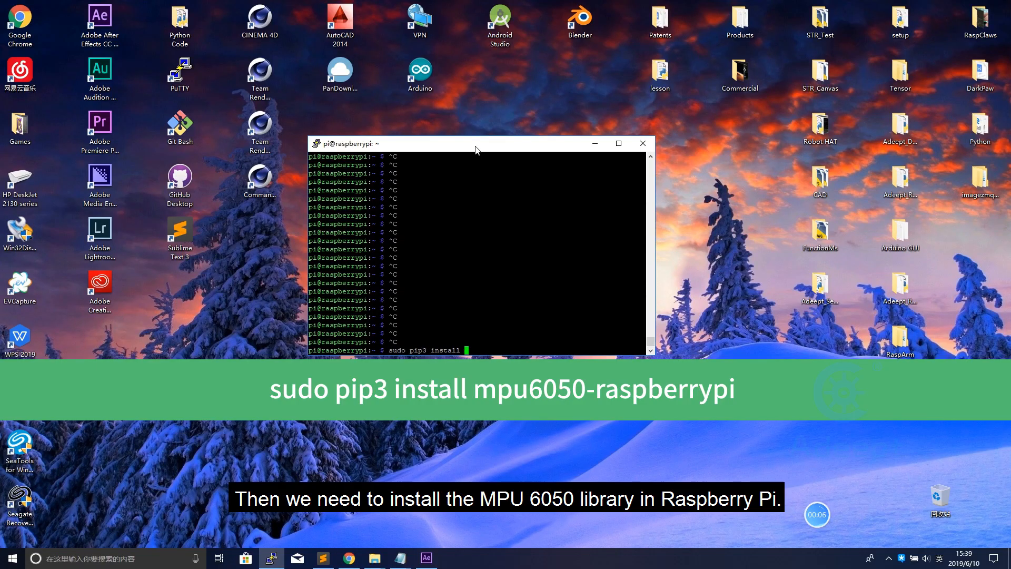
Complete 'sudo pip3 install mpu6050-raspberrypi' to install the MPU6050 library
text(mpu6050-raspberrypi)
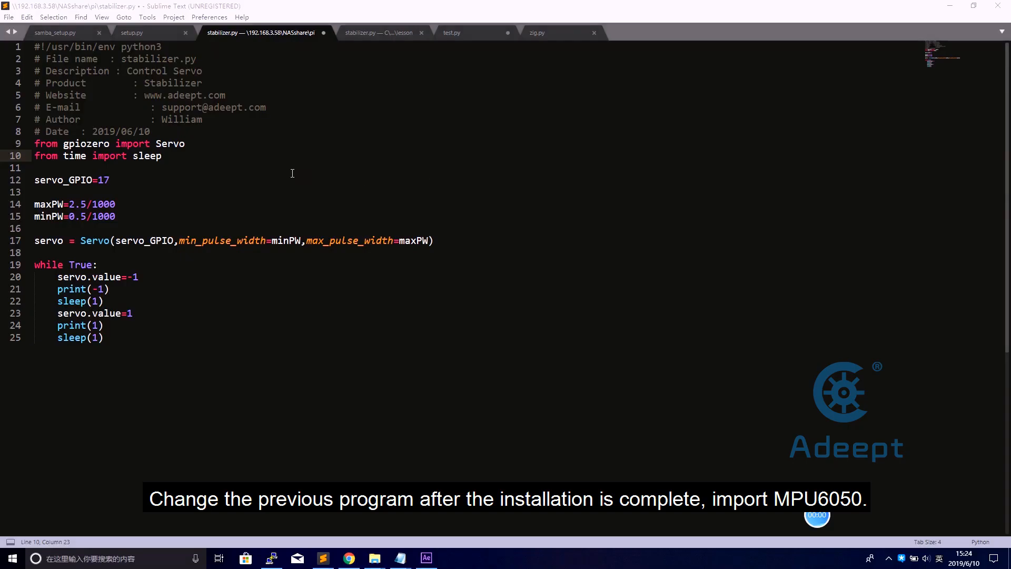
Import mpu6050 and create sensor = mpu6050(0x68) ahead of the main loop
text(from mpu6050 import mpu6050)
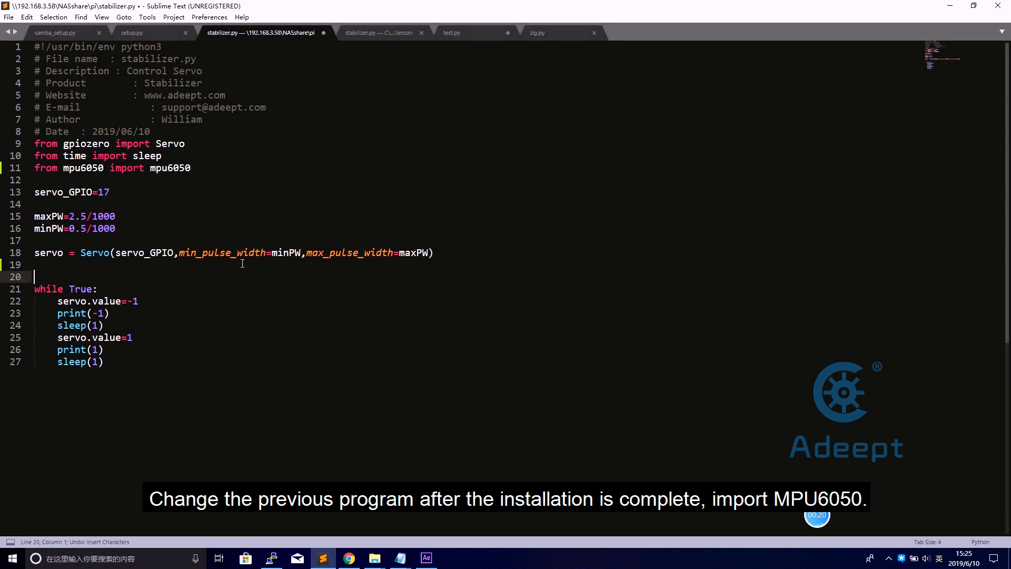
key(enter)
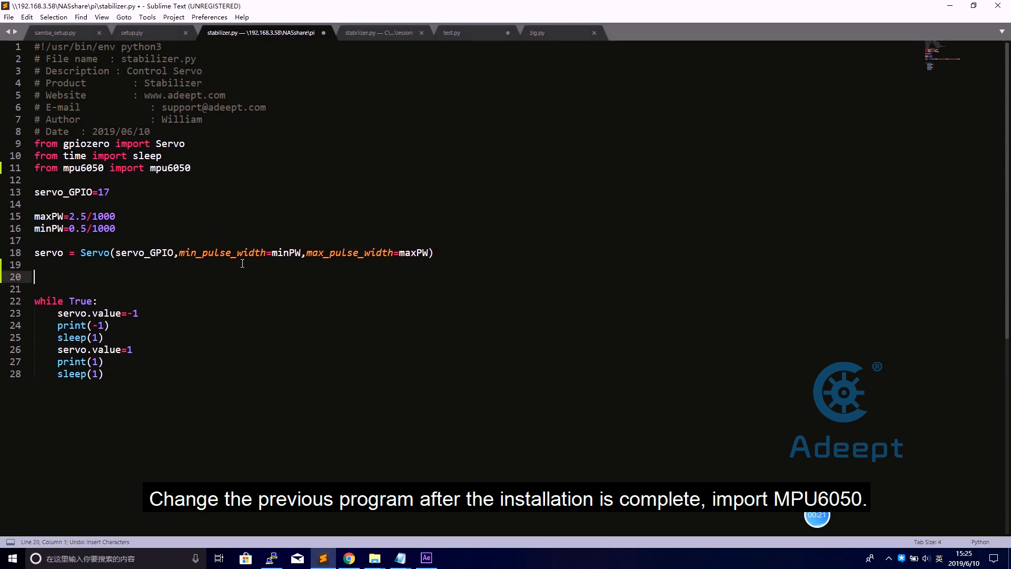
text(sensor = mpu6050(0x68))
text(print(Y))
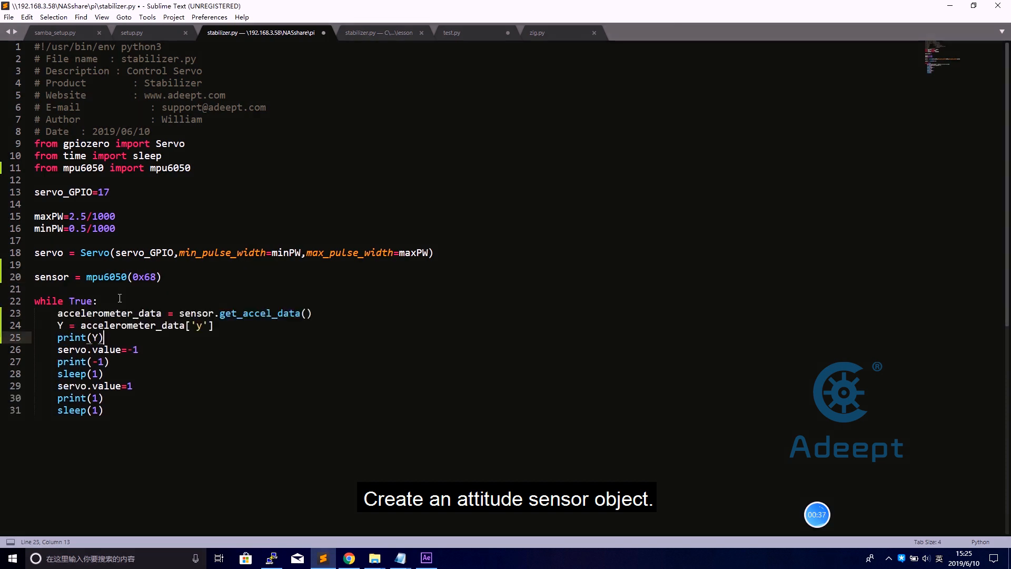
key(enter)
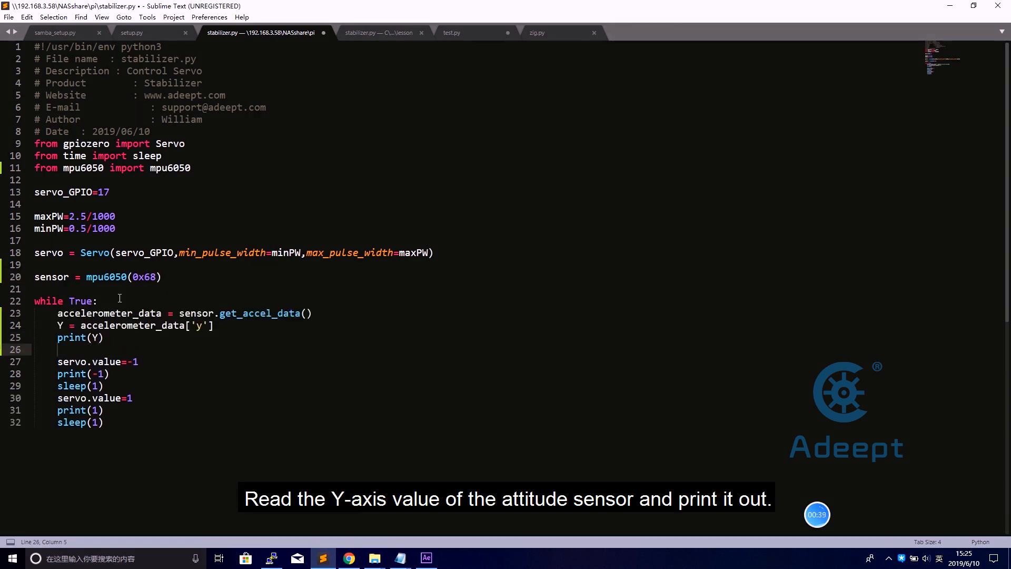
Comment out the old servo code with triple quotes and add servo_position = 0 logic
text('')
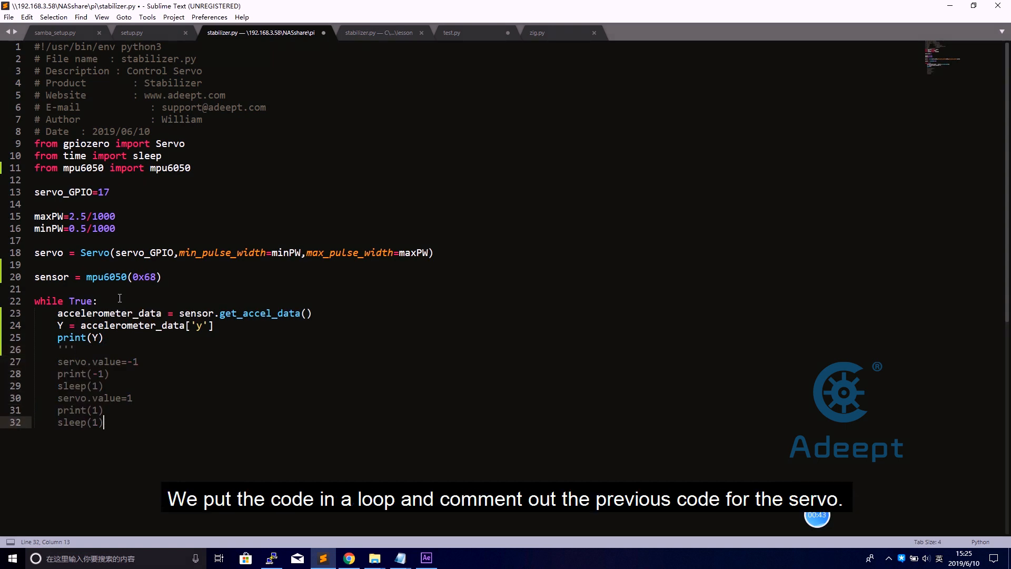
text(''')
text(s)
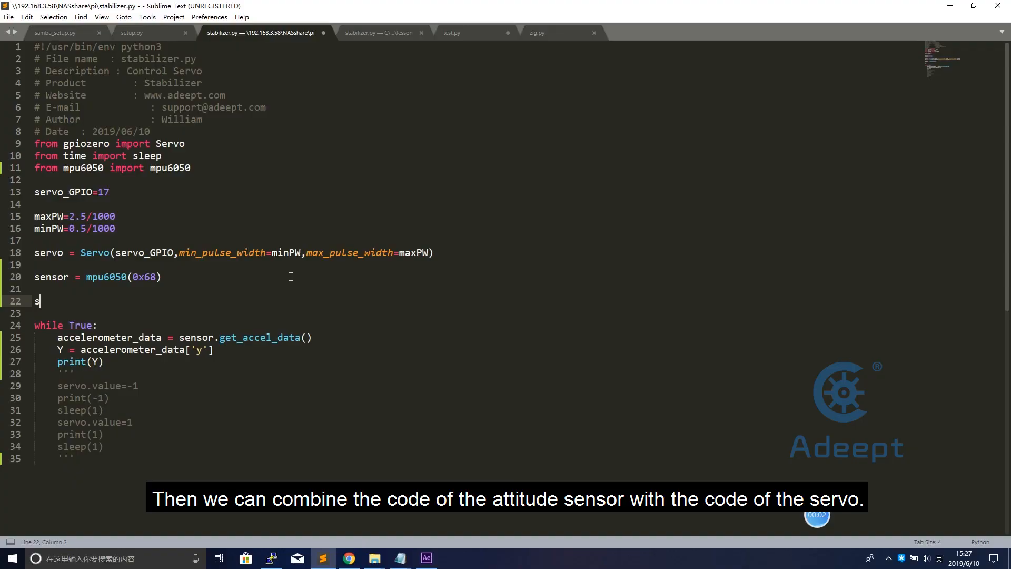
text(ervo_position = 0)
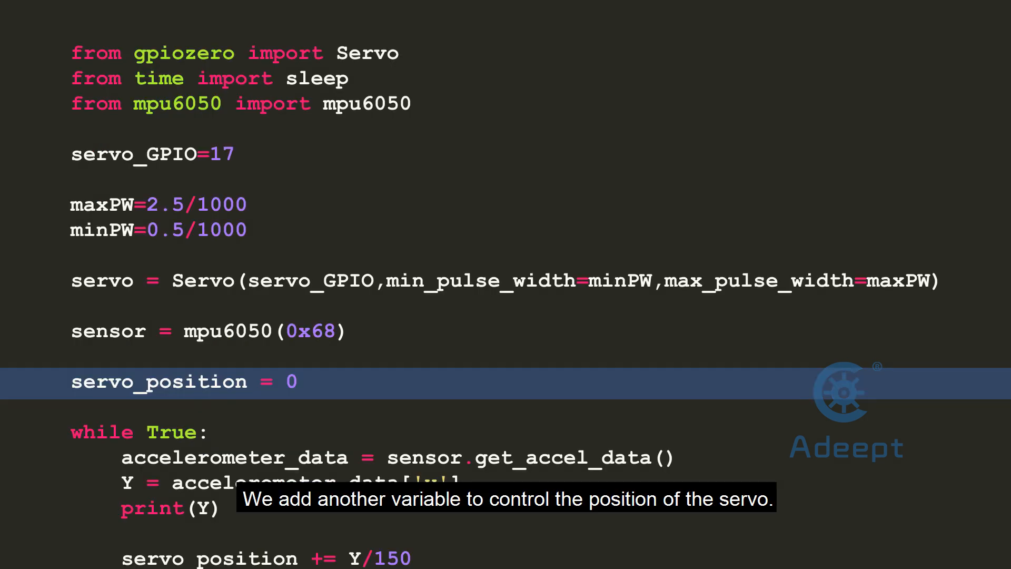
scroll(down, 3)
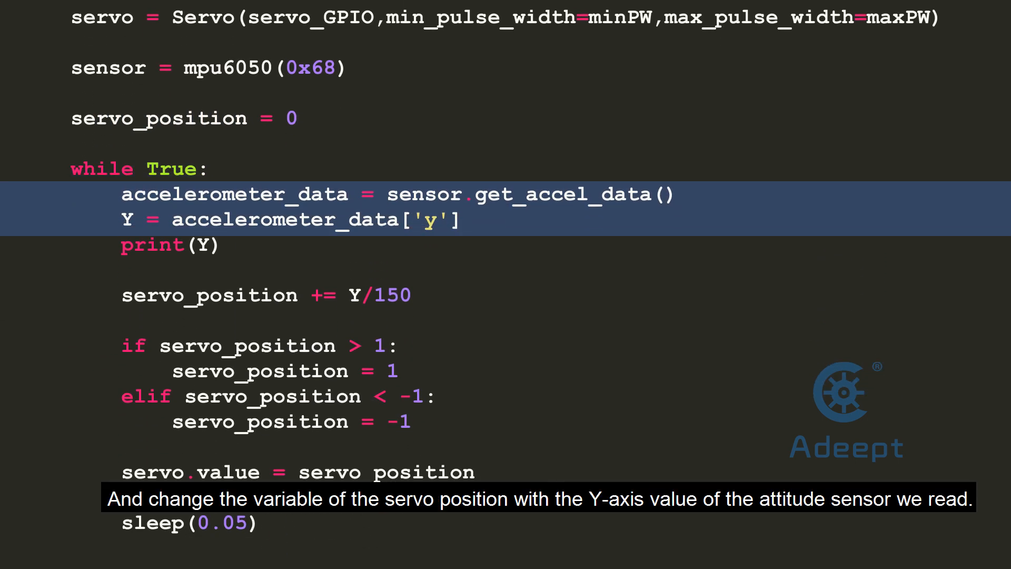